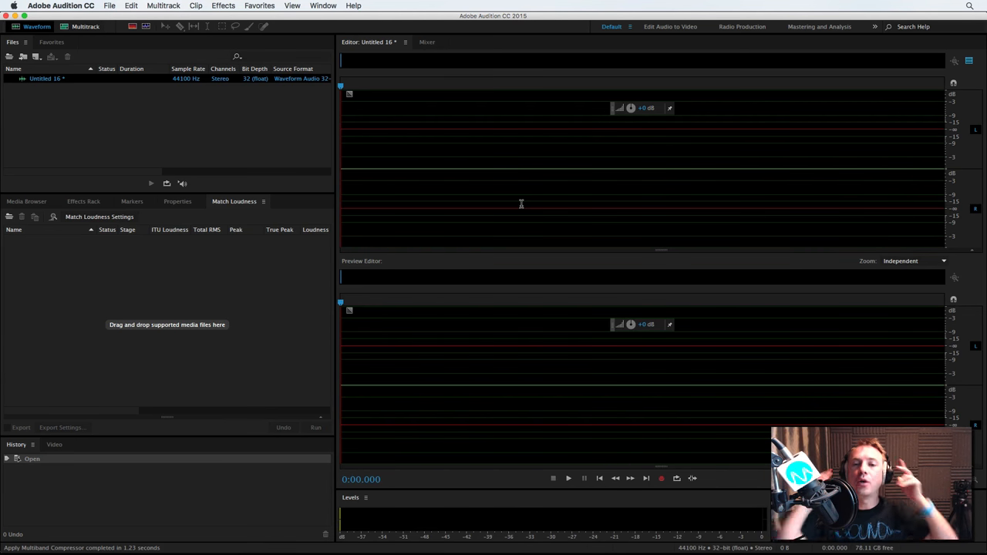
Hide the Preview Editor so only the main Waveform editor shows.
{"action": "left_click", "coordinate": [969, 61]}
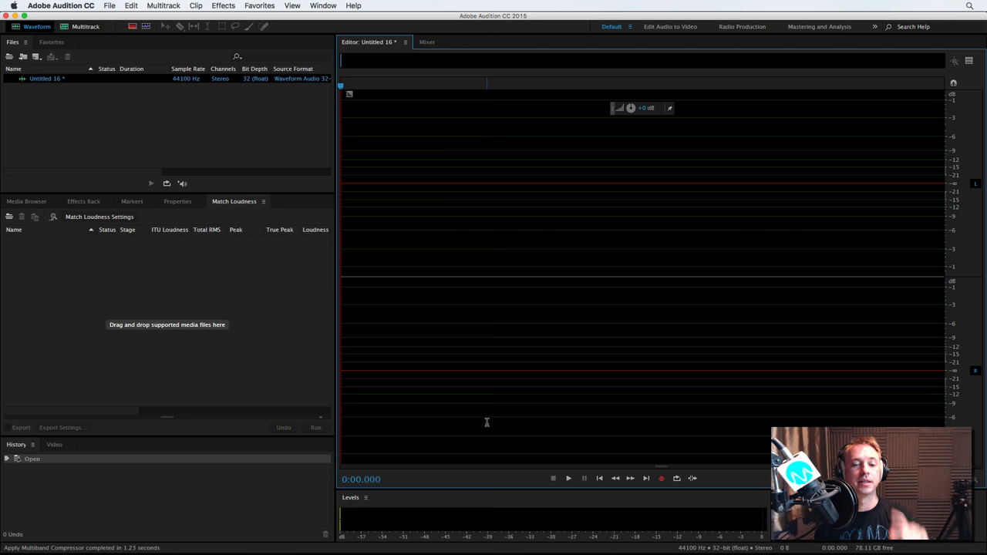
Record a roughly 4.5-second spoken phrase into the untitled stereo file.
{"action": "left_click", "coordinate": [660, 478]}
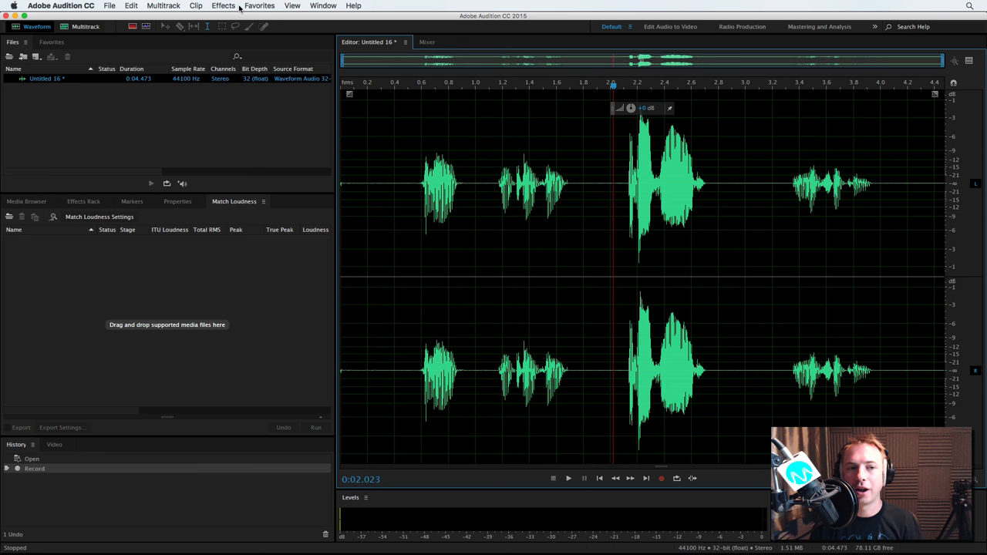
Apply Normalize (process) to the recording at 99.9%.
{"action": "left_click", "coordinate": [224, 6]}
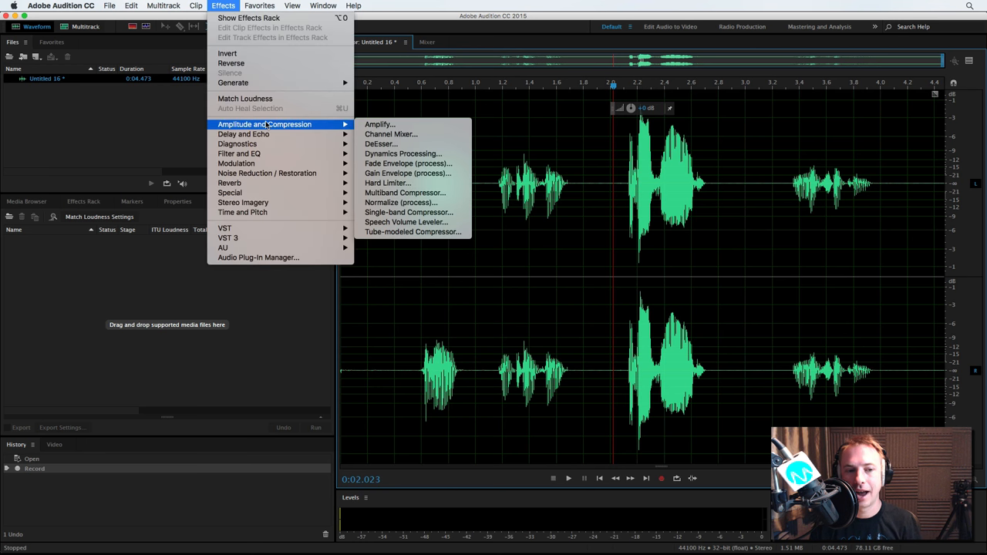
{"action": "left_click", "coordinate": [399, 202]}
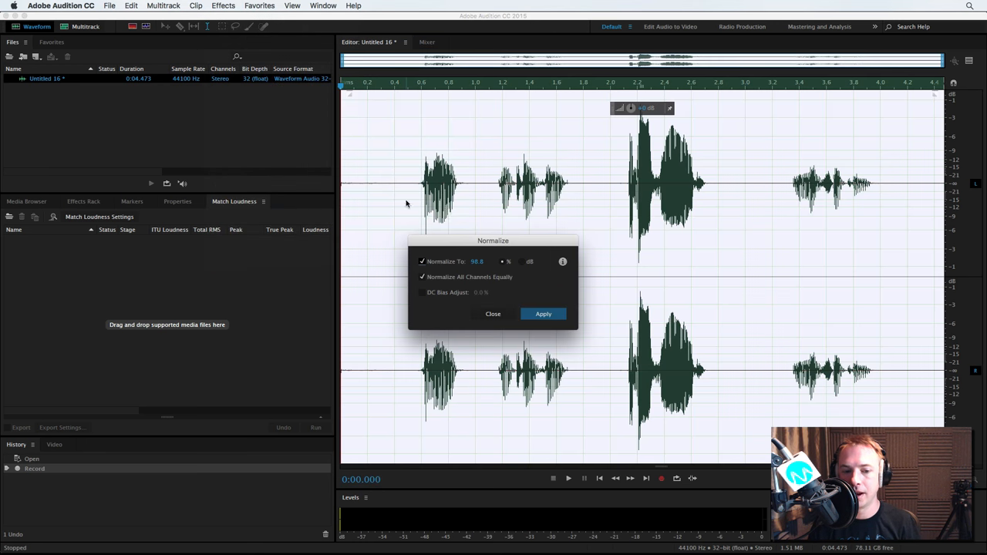
{"action": "mouse_move", "coordinate": [483, 264]}
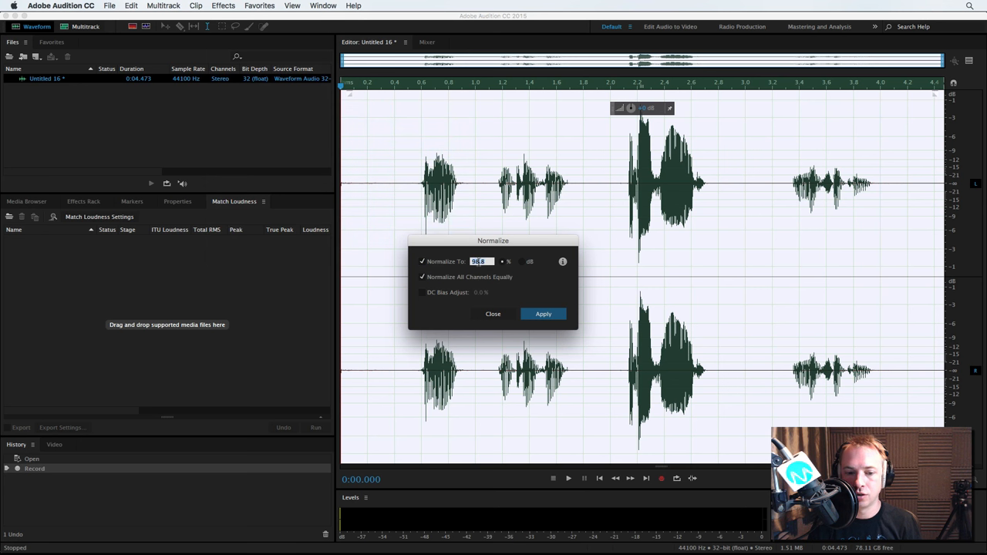
{"action": "type", "text": "99.9"}
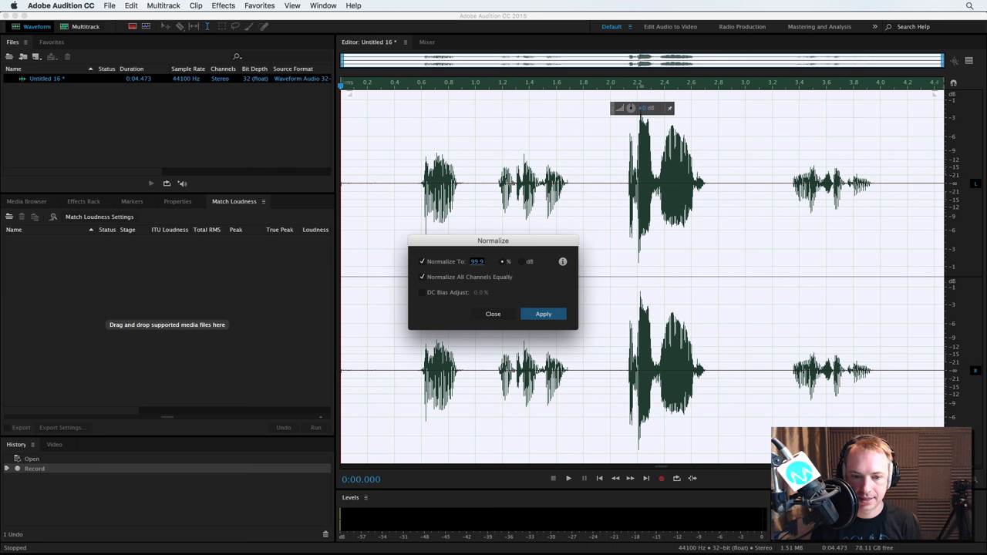
{"action": "left_click", "coordinate": [543, 314]}
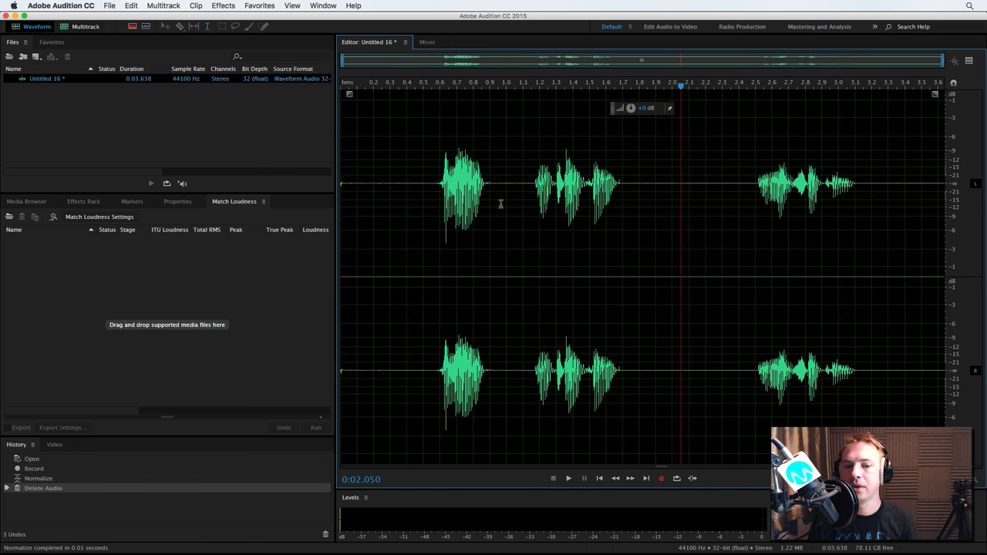
{"action": "mouse_move", "coordinate": [463, 151]}
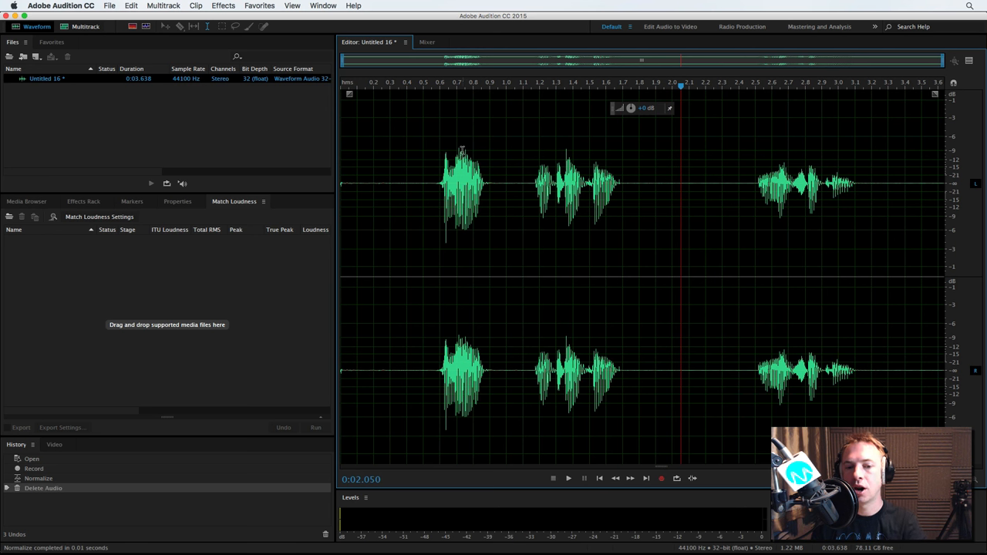
{"action": "mouse_move", "coordinate": [512, 119]}
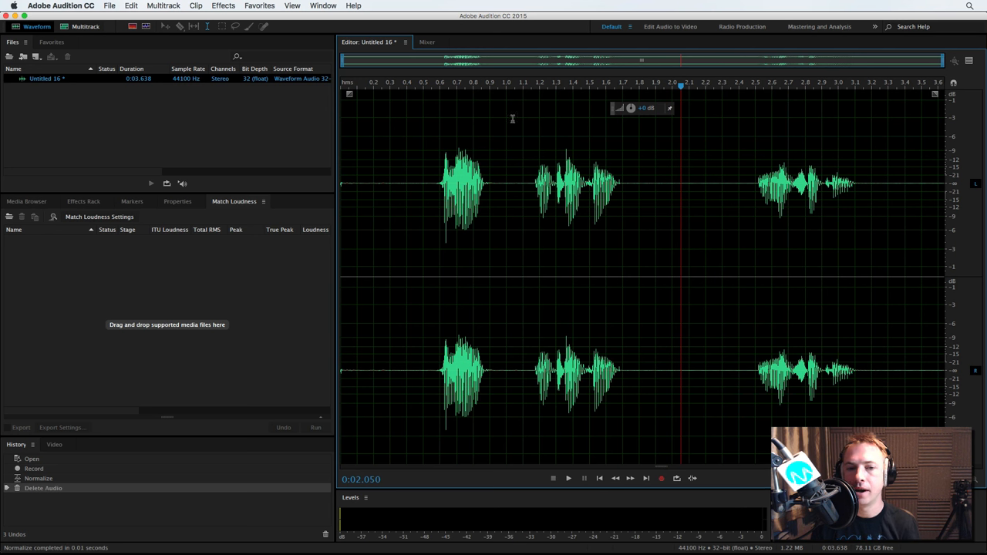
Check the Favorites menu, then re-apply Normalize to the clip at 99.9%.
{"action": "left_click", "coordinate": [223, 6]}
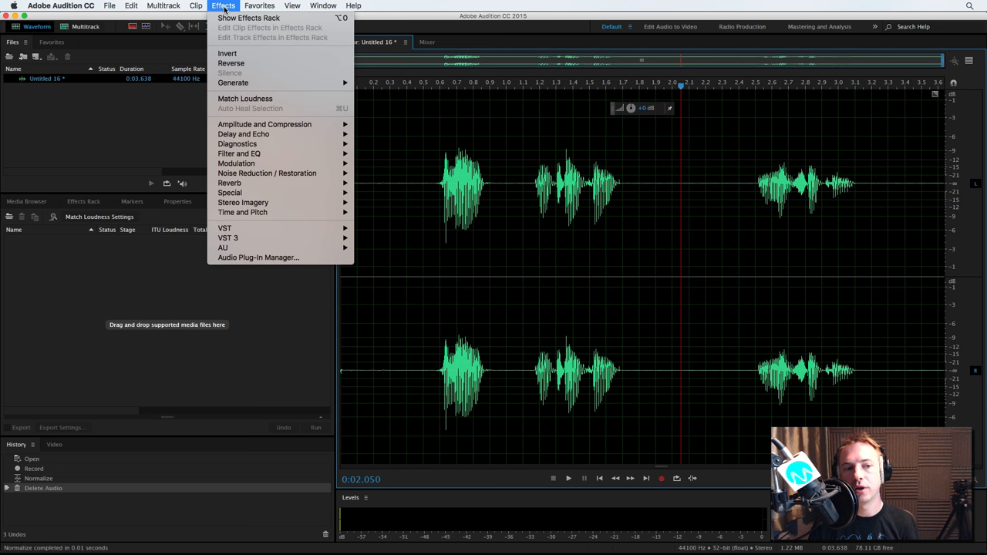
{"action": "left_click", "coordinate": [259, 5]}
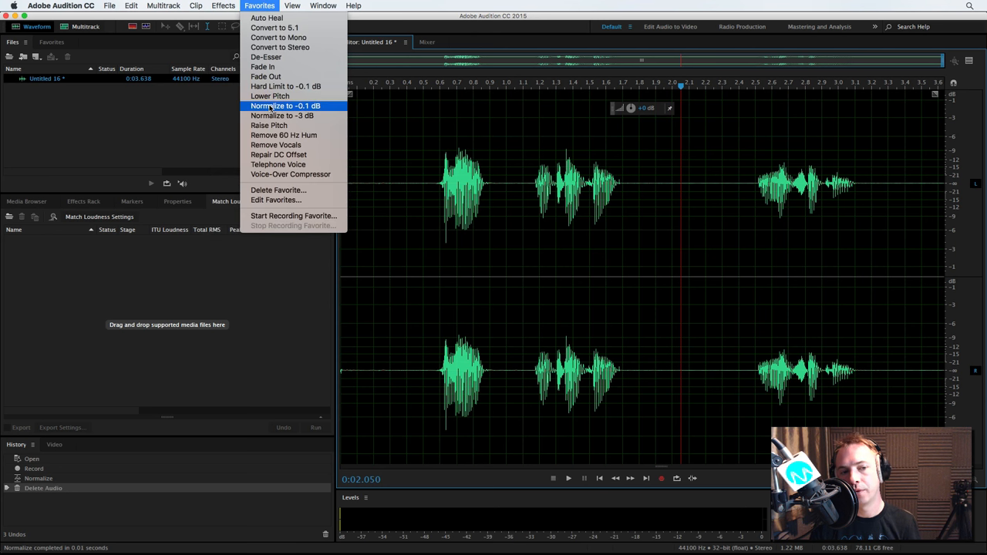
{"action": "left_click", "coordinate": [222, 8]}
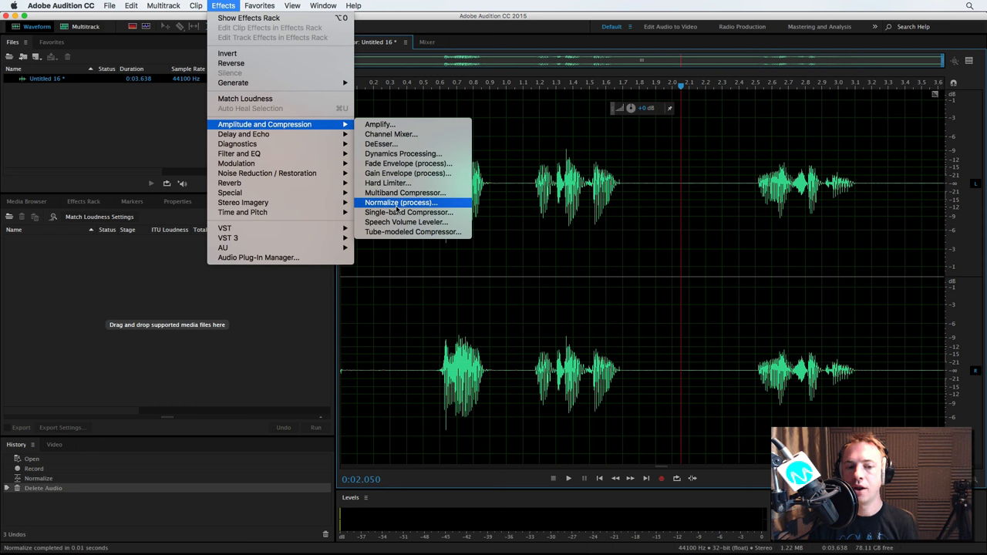
{"action": "left_click", "coordinate": [400, 202]}
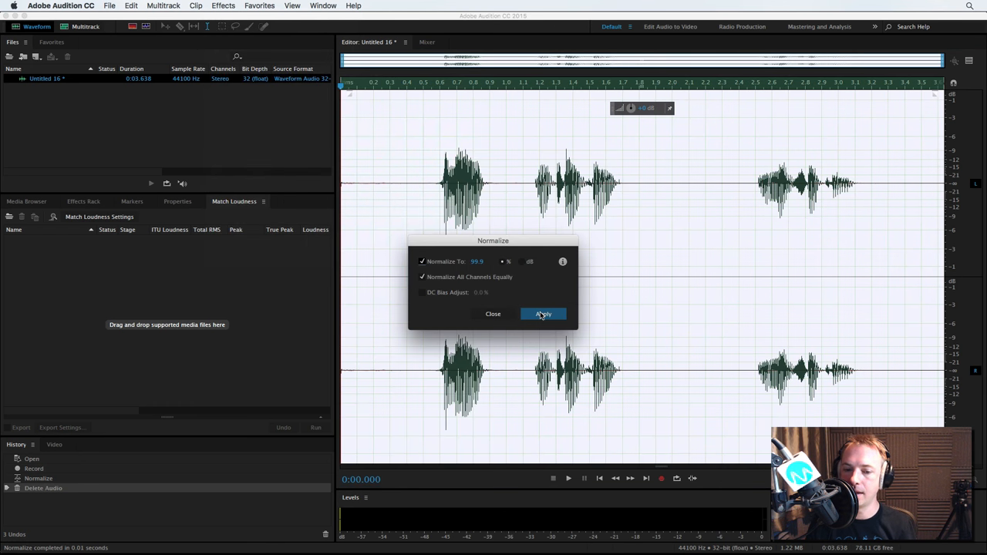
{"action": "left_click", "coordinate": [542, 313]}
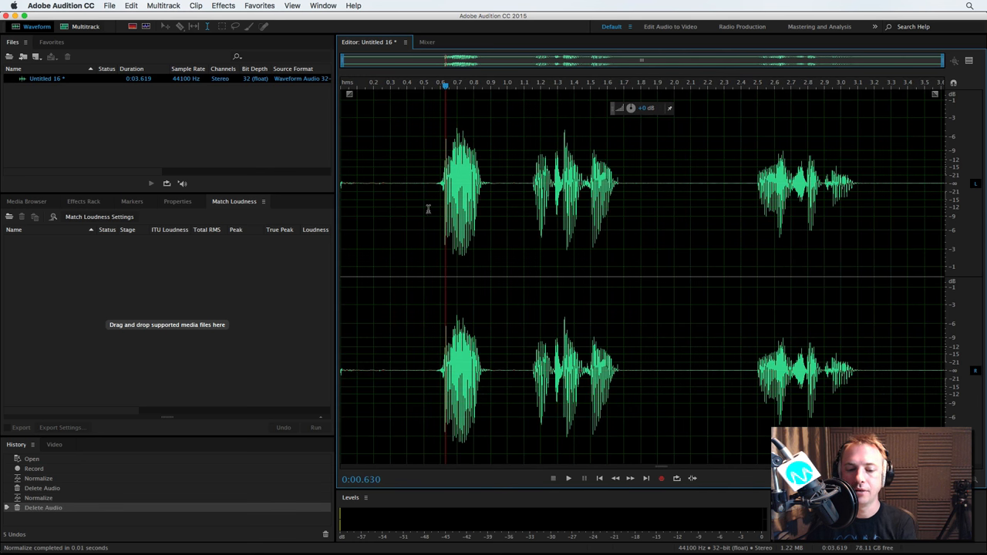
Apply Normalize (process) at 99.9% to the 3.62-second clip a third time.
{"action": "left_click", "coordinate": [223, 5]}
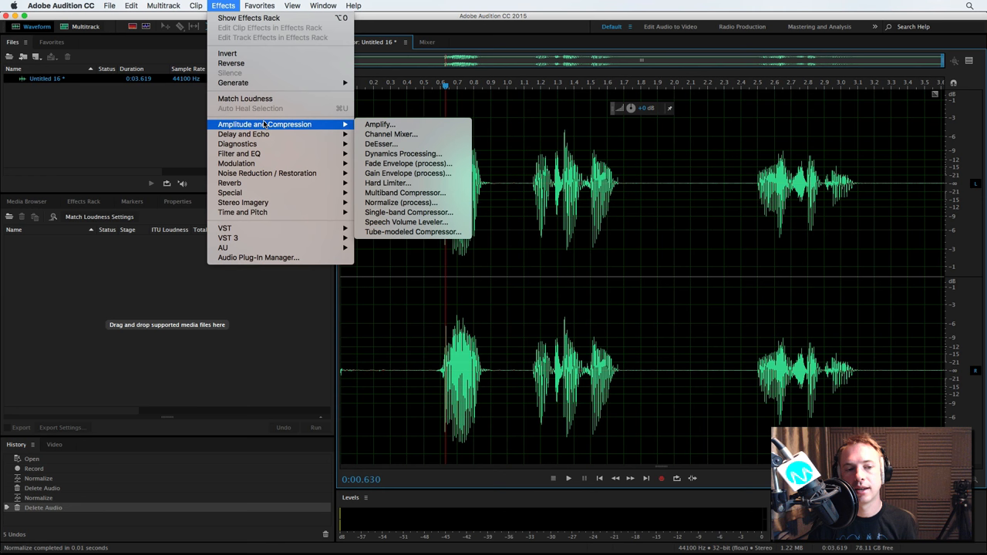
{"action": "left_click", "coordinate": [400, 202]}
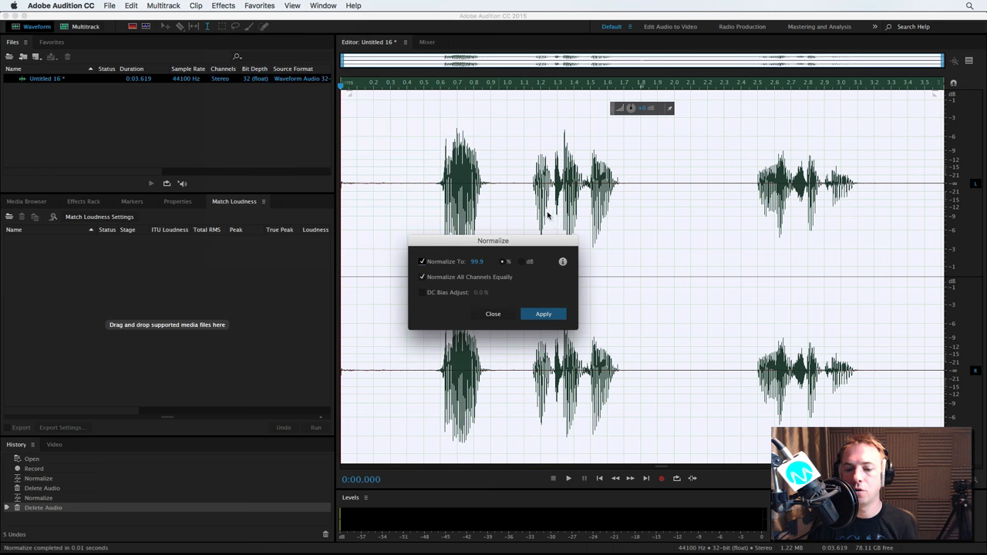
{"action": "left_click", "coordinate": [542, 314]}
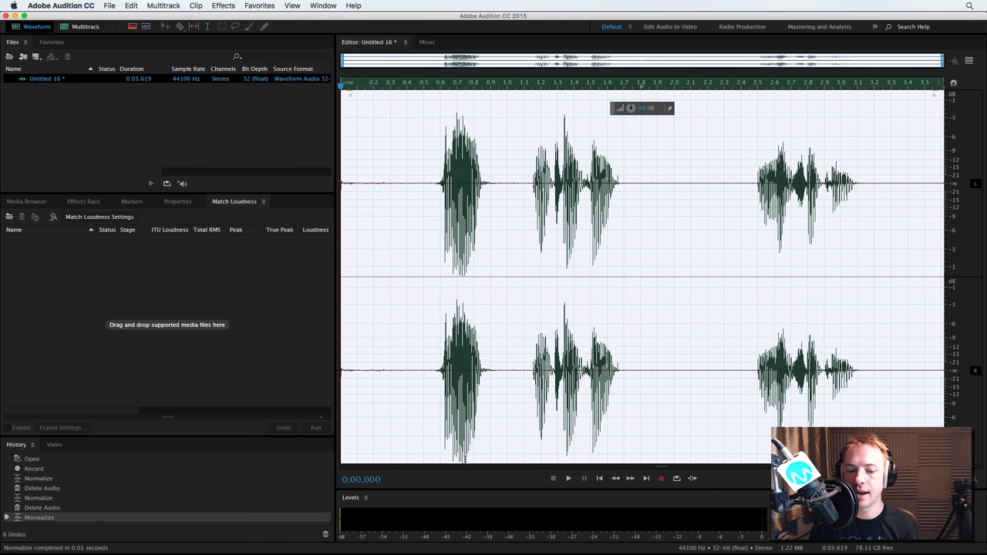
{"action": "mouse_move", "coordinate": [484, 339]}
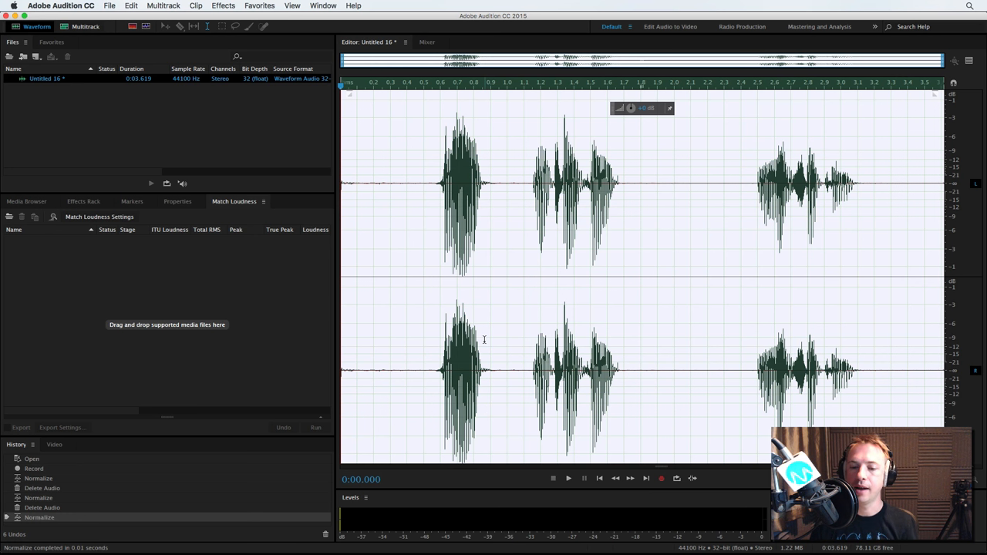